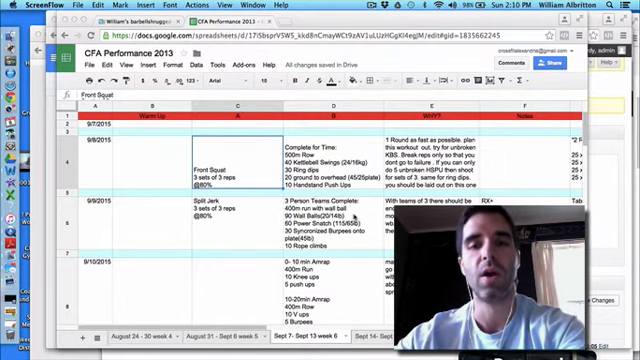
scroll(down, 3)
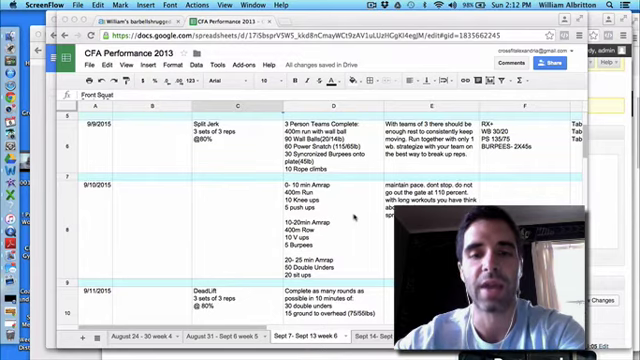
scroll(down, 3)
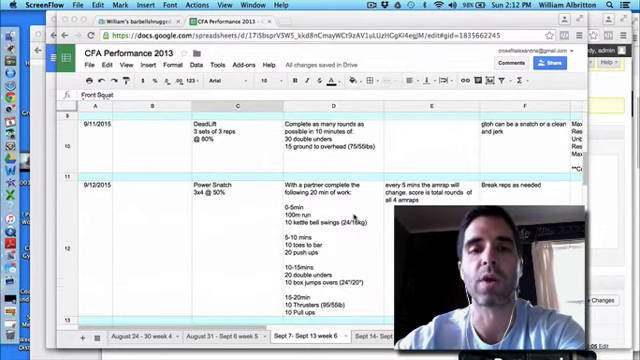